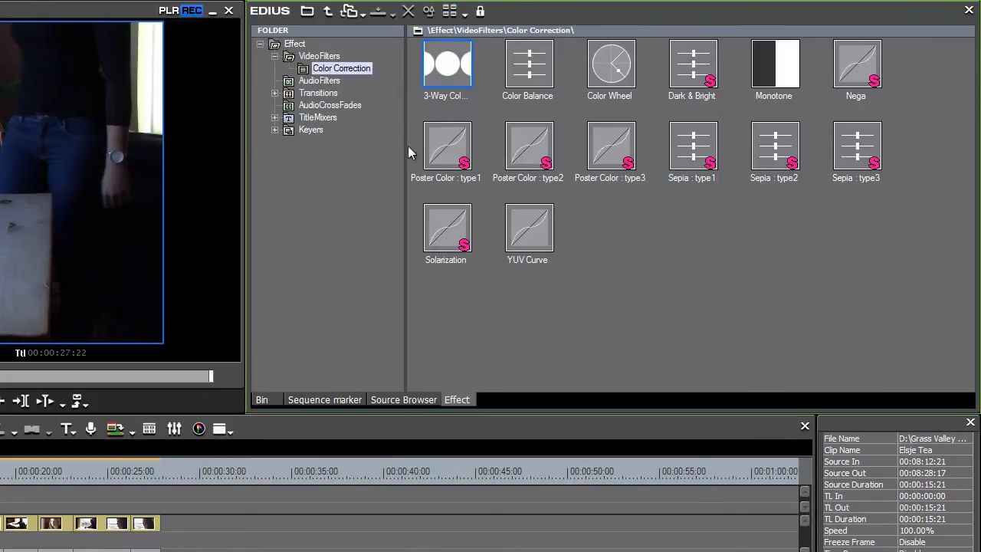
Step: Drag 3-Way Color Correction from the Effect palette onto the timeline clip
left_click(341, 68)
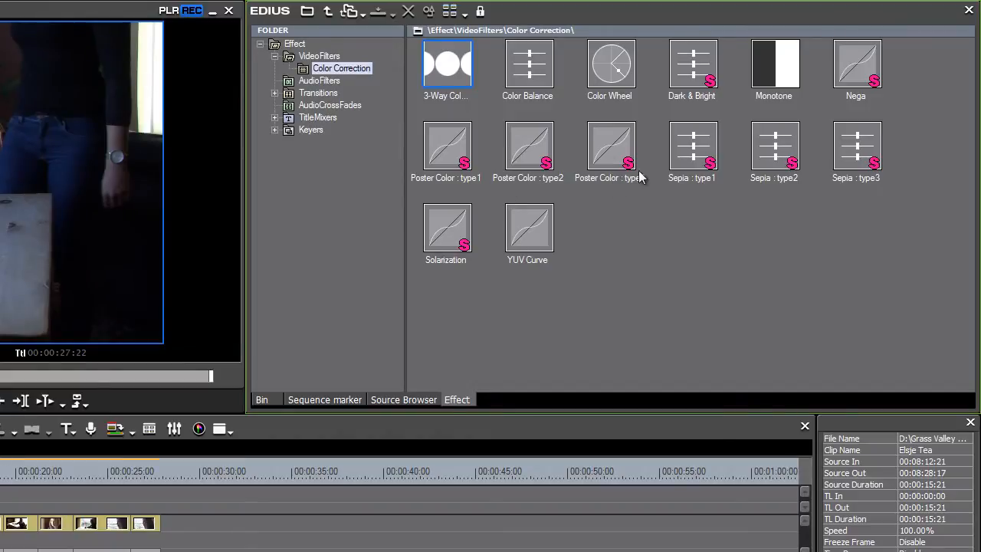
mouse_move(651, 250)
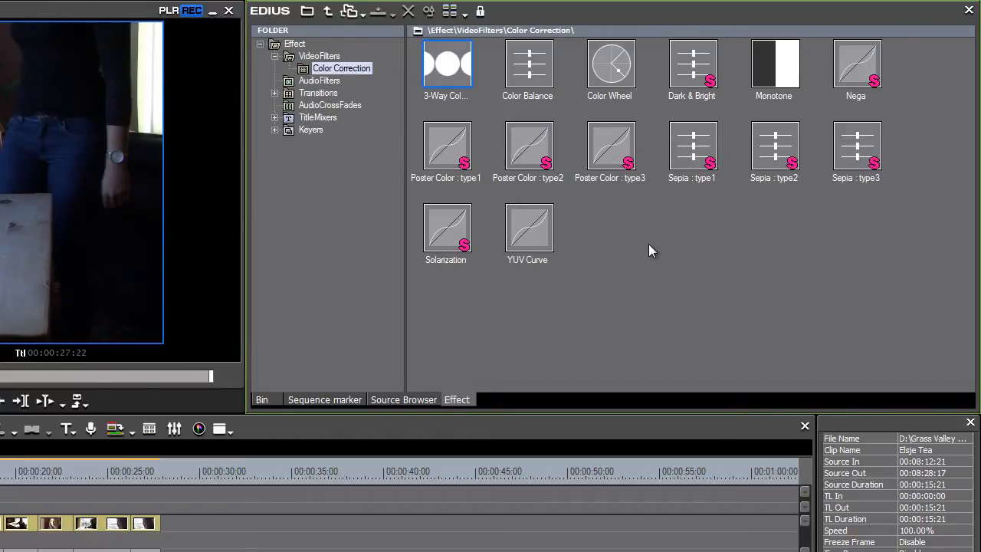
left_click(610, 144)
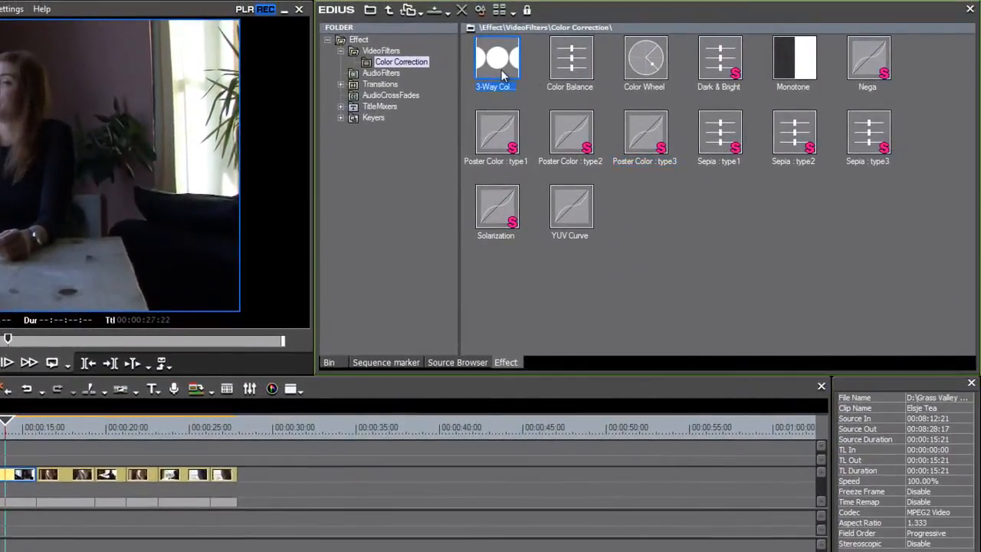
mouse_move(664, 235)
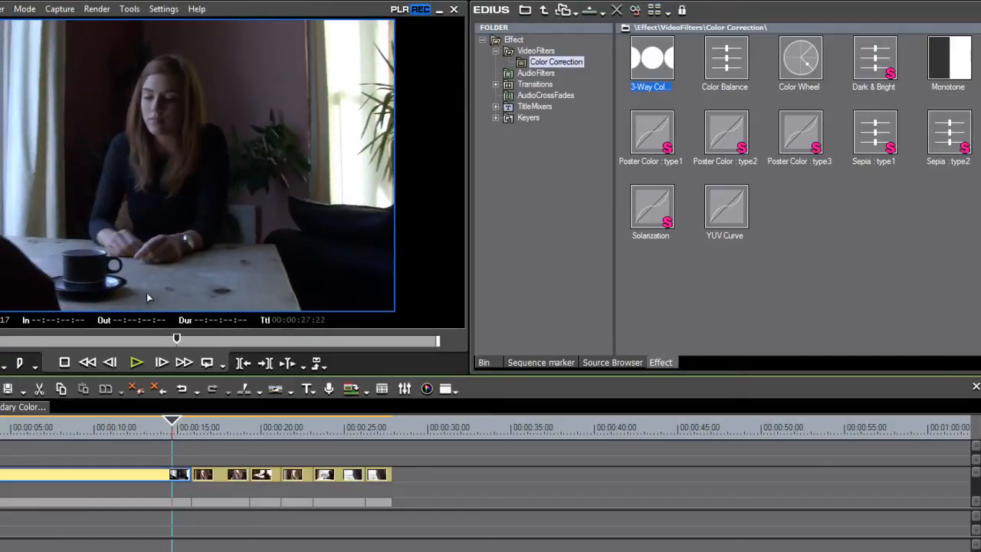
mouse_move(192, 457)
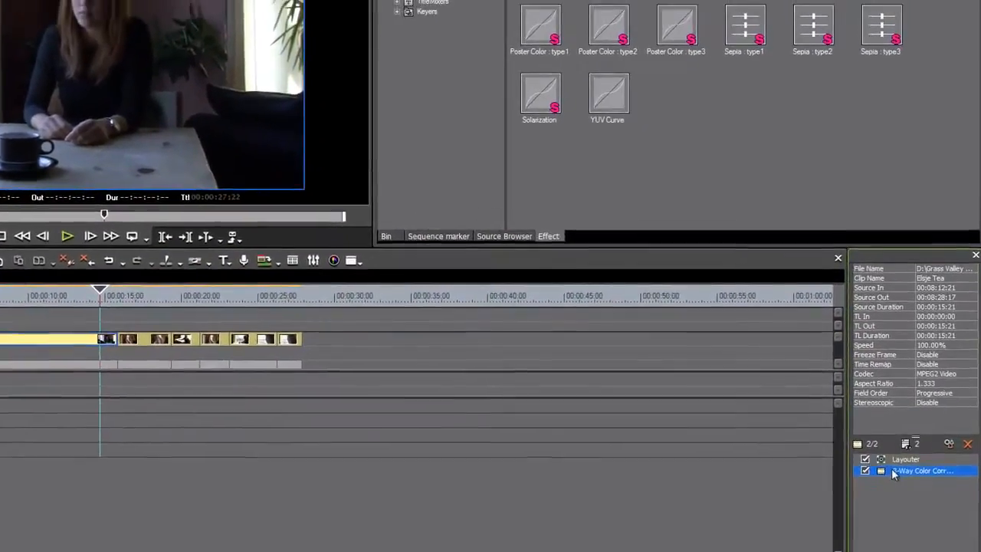
Step: Test a blue shift on the Black Balance wheel, then reset it to Default
double_click(919, 472)
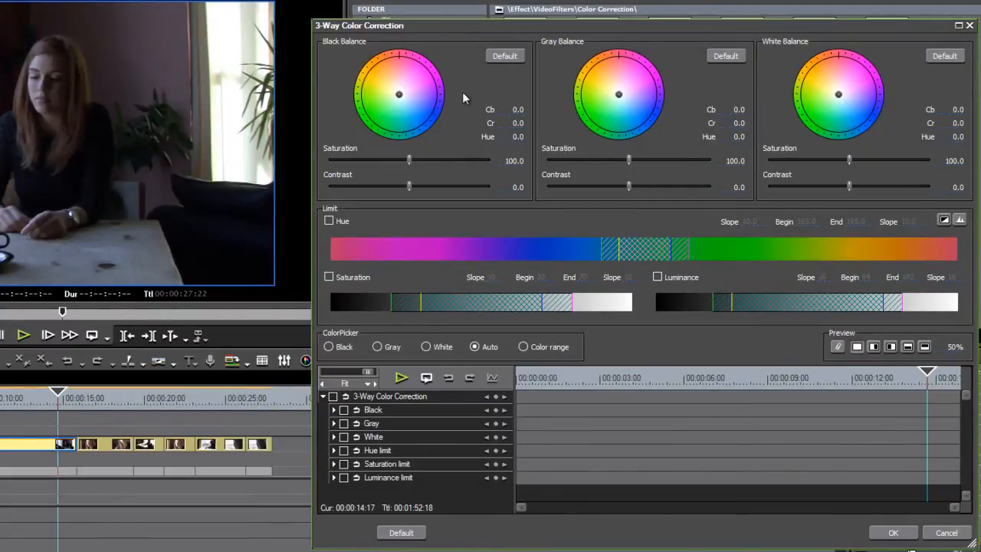
mouse_move(453, 71)
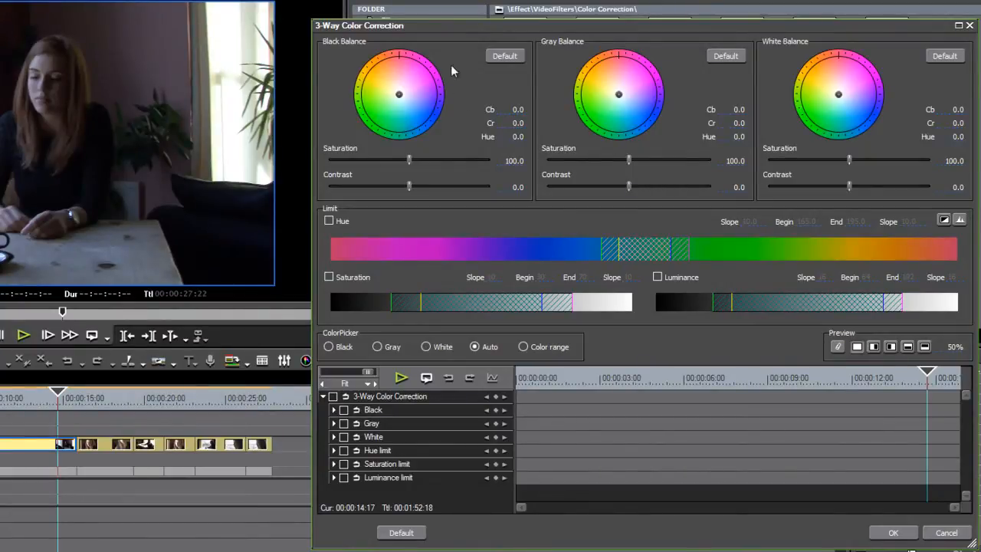
mouse_move(429, 86)
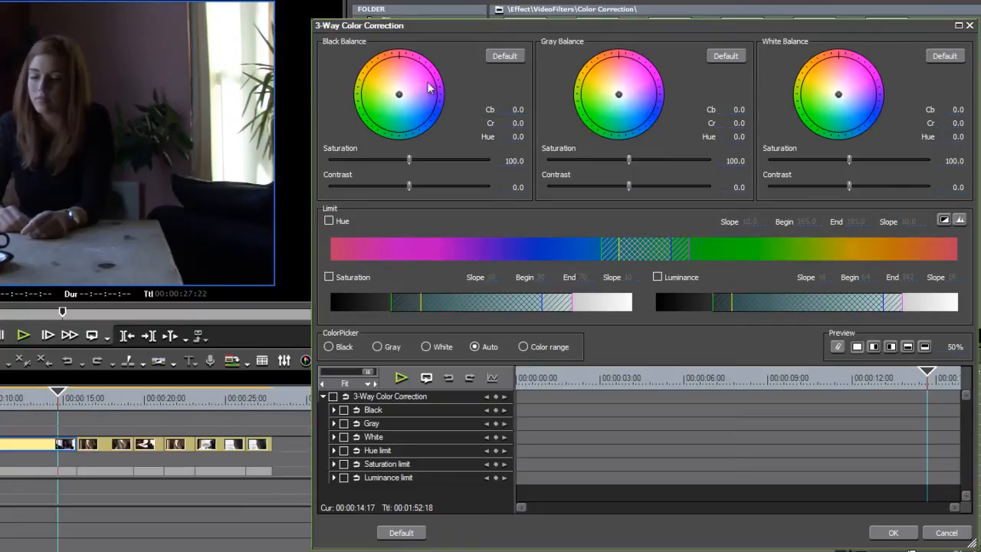
mouse_move(848, 151)
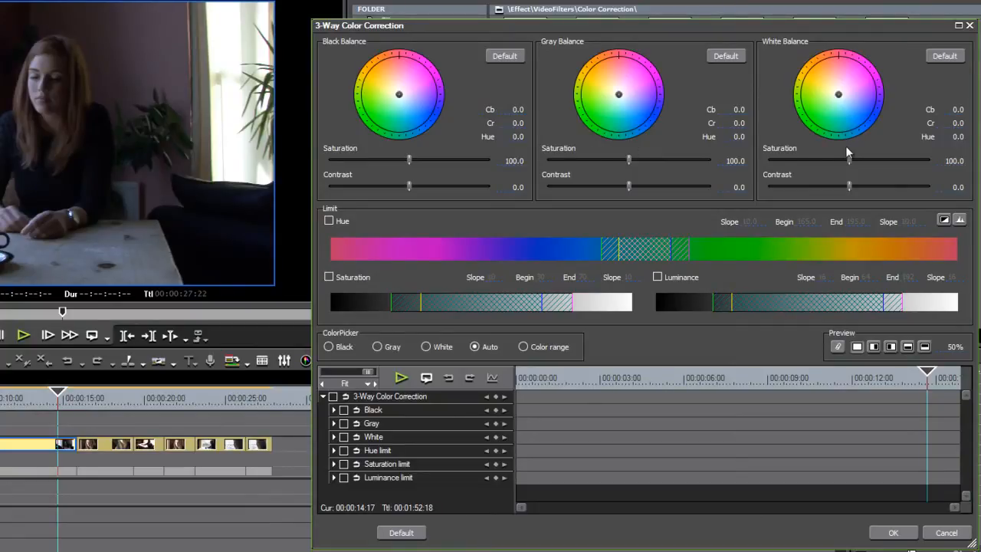
left_click_drag(399, 94, 423, 122)
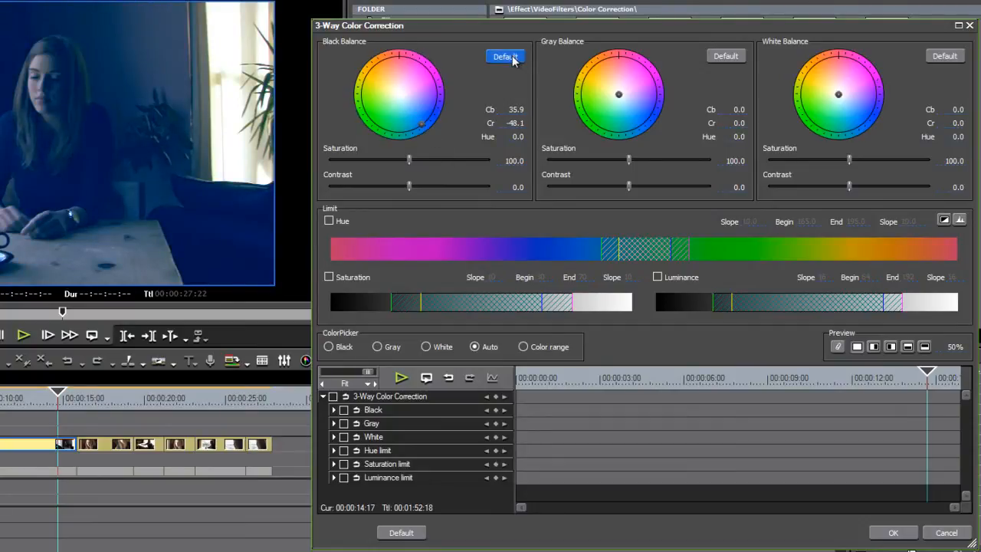
left_click(504, 56)
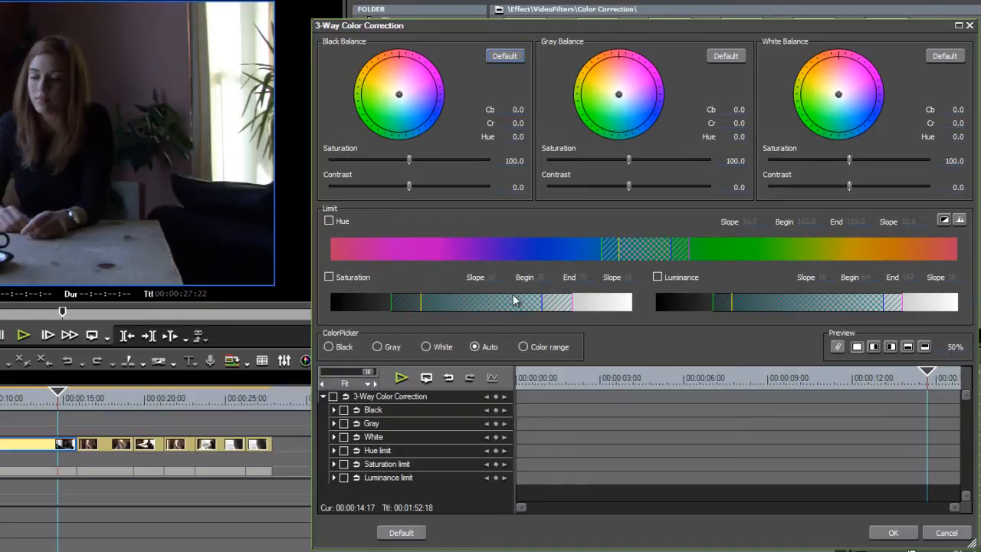
mouse_move(489, 327)
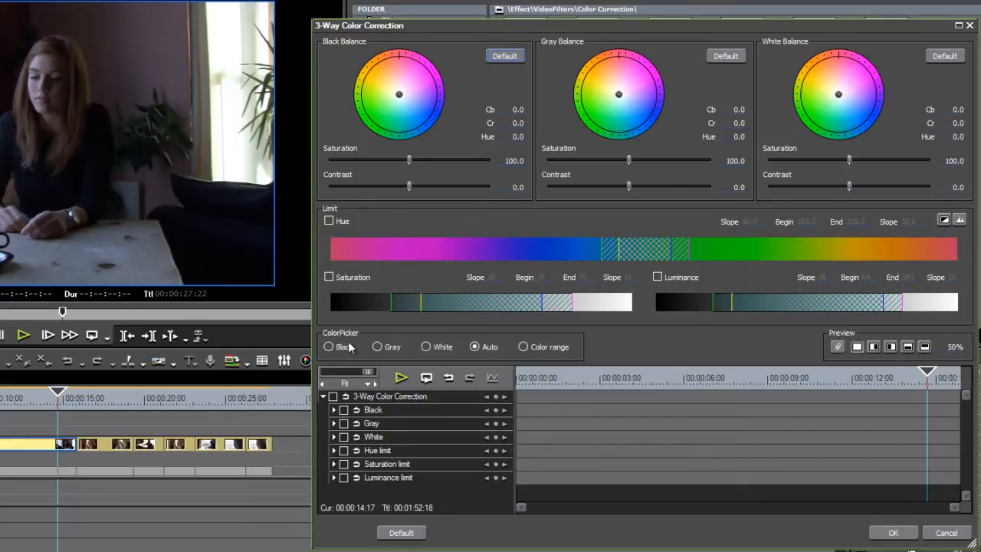
mouse_move(362, 345)
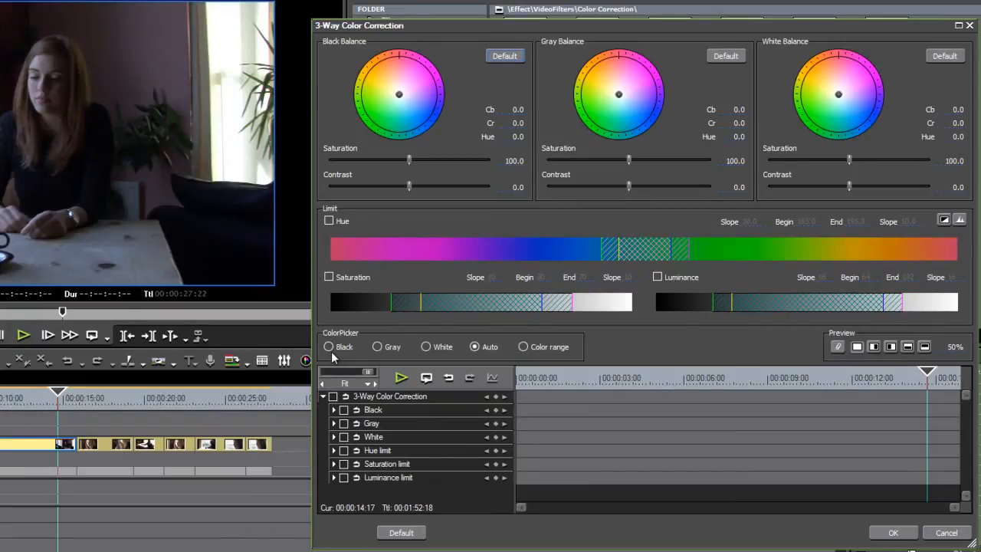
mouse_move(448, 349)
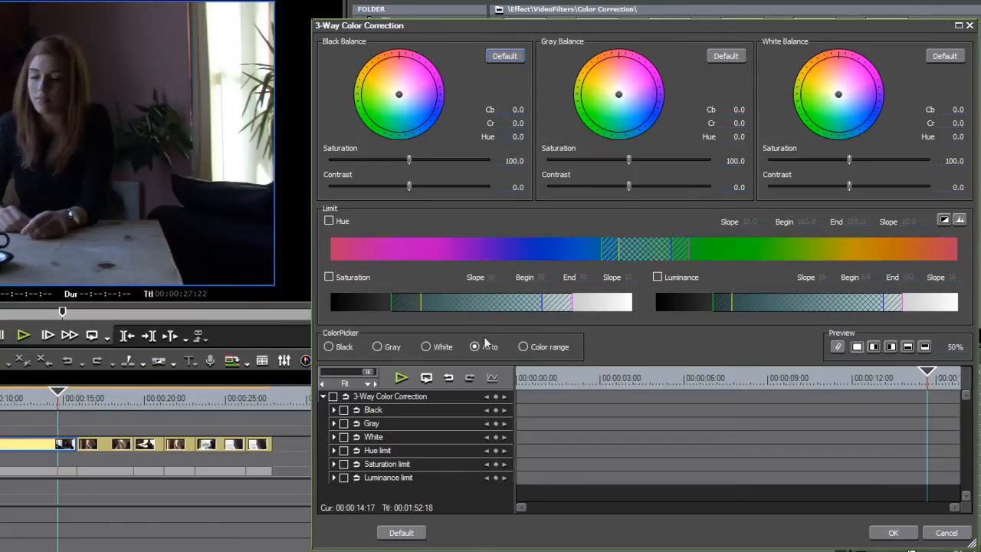
left_click(472, 347)
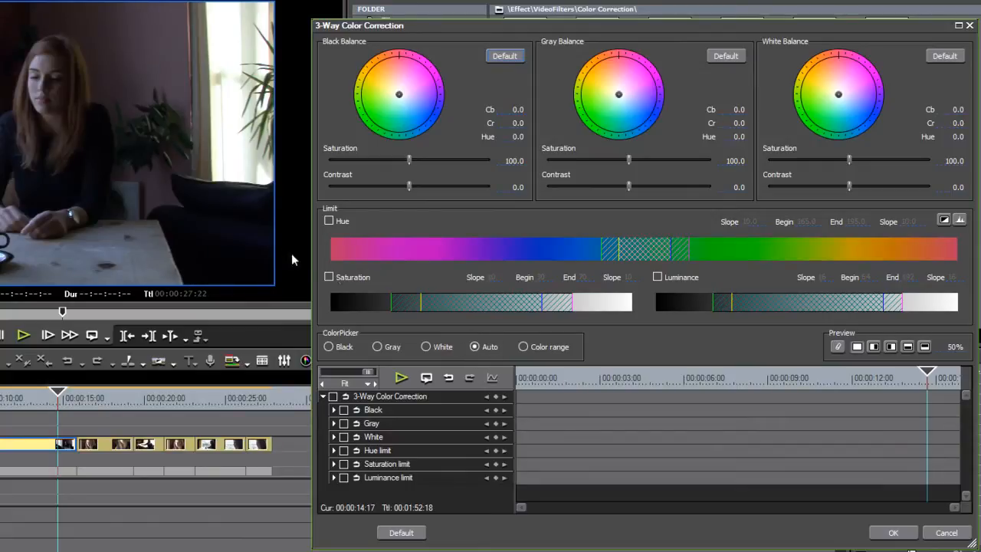
mouse_move(232, 257)
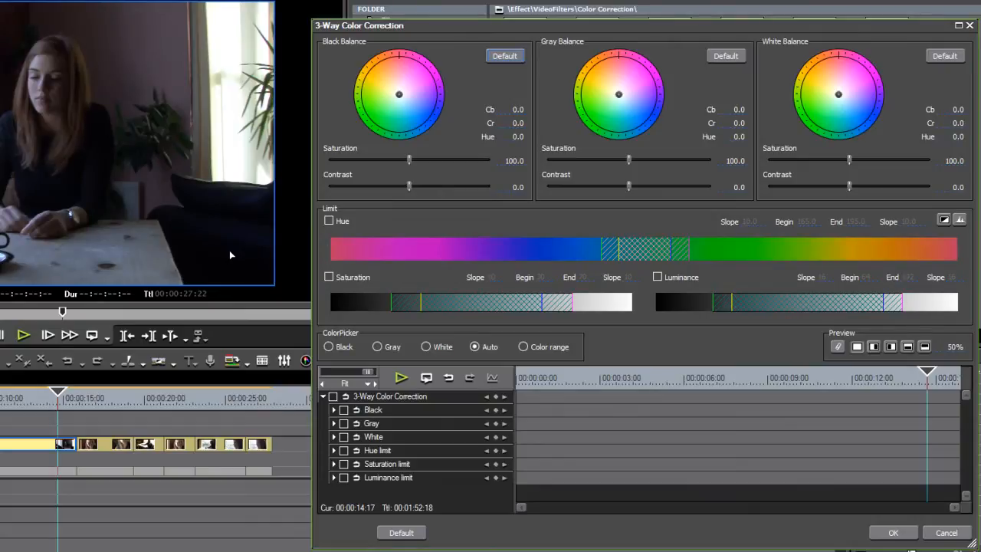
mouse_move(449, 89)
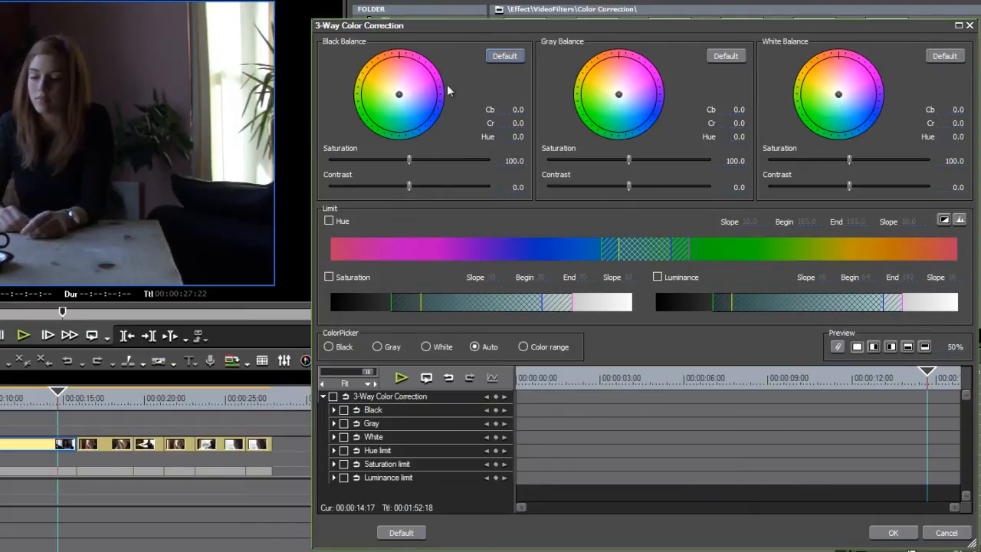
mouse_move(603, 117)
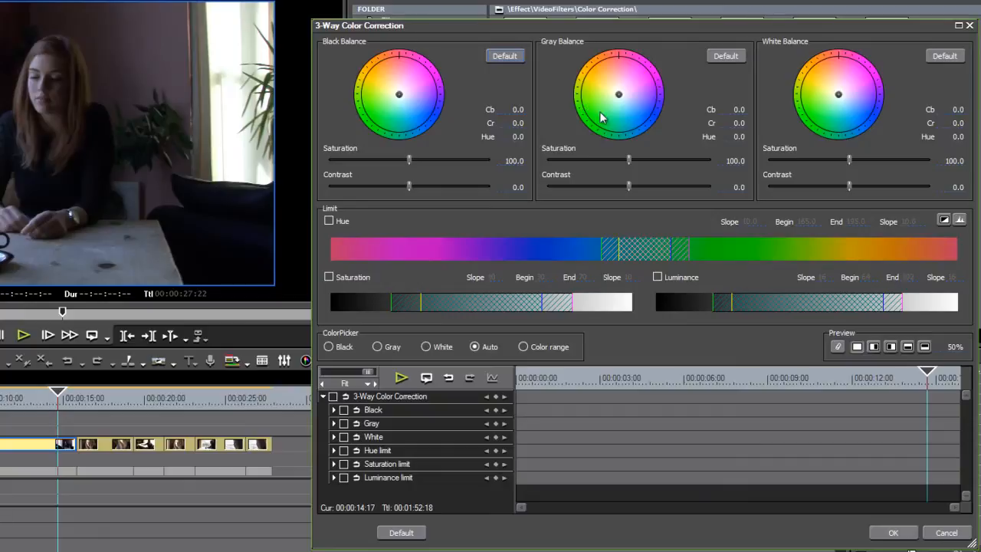
mouse_move(817, 110)
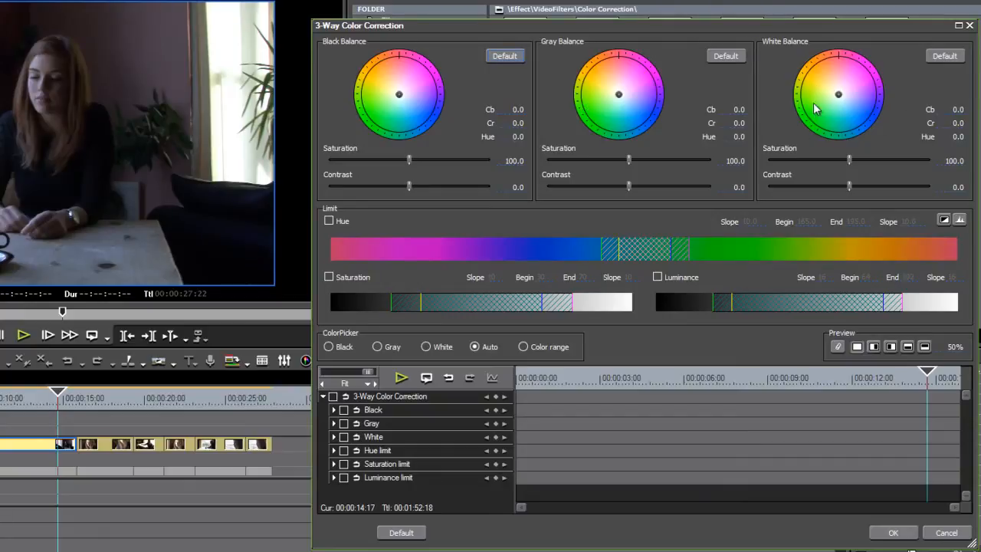
mouse_move(530, 130)
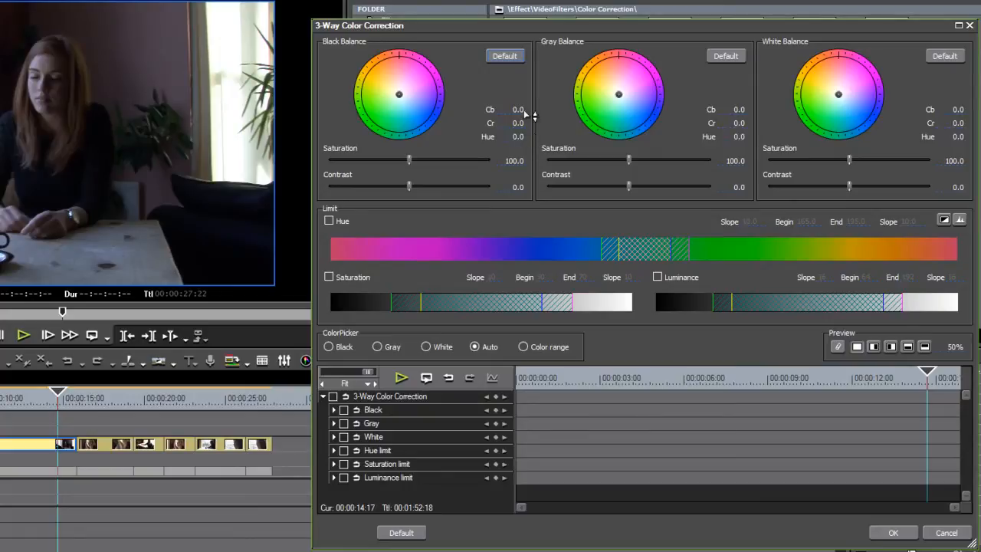
mouse_move(525, 147)
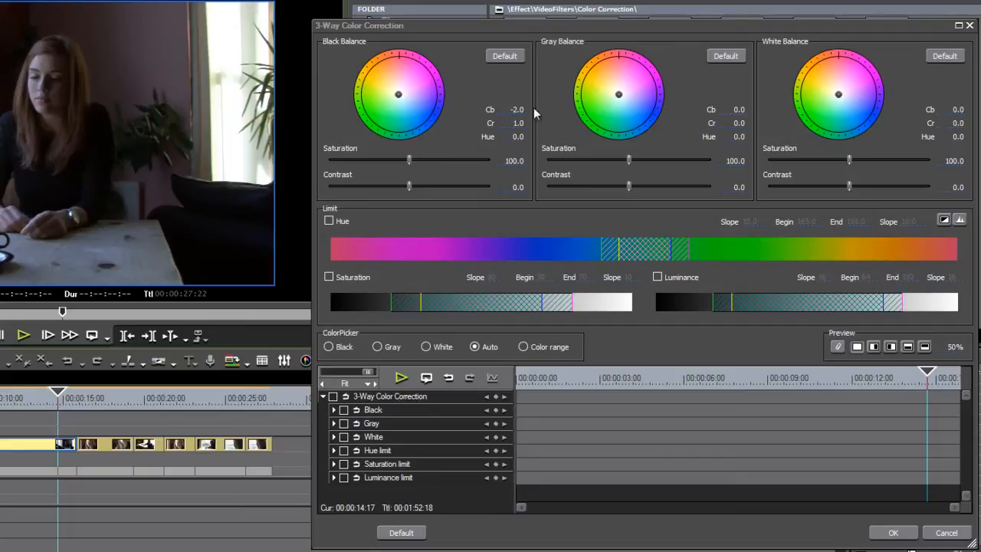
mouse_move(504, 147)
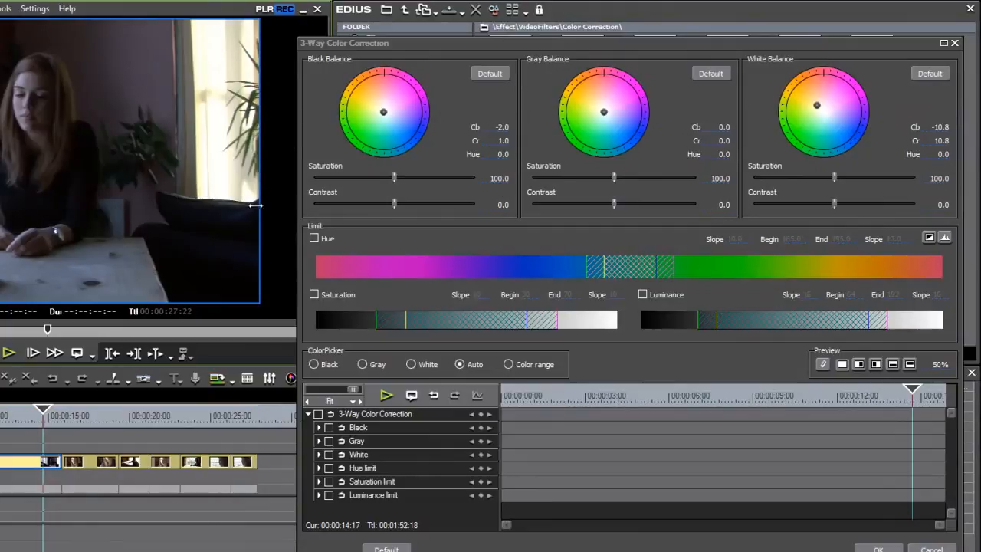
mouse_move(190, 202)
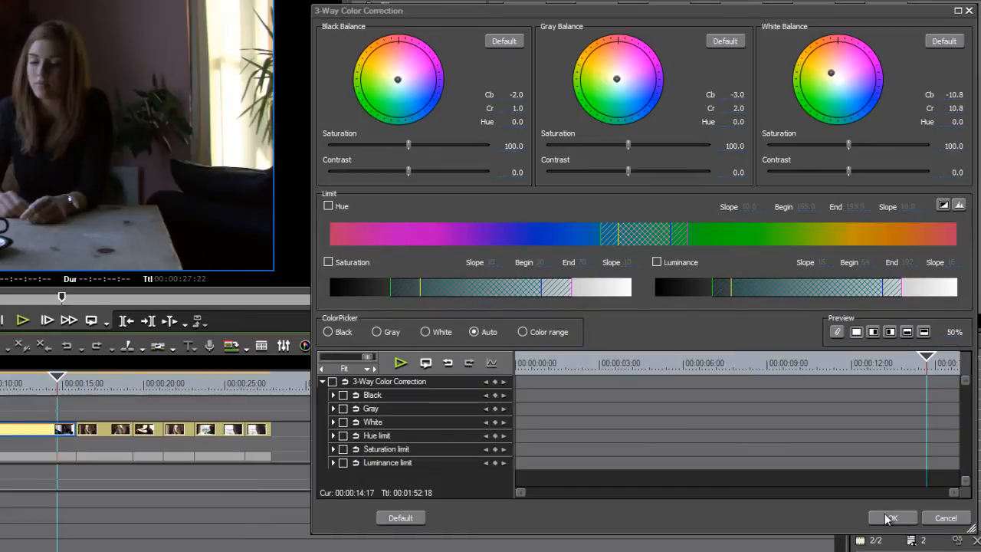
mouse_move(26, 197)
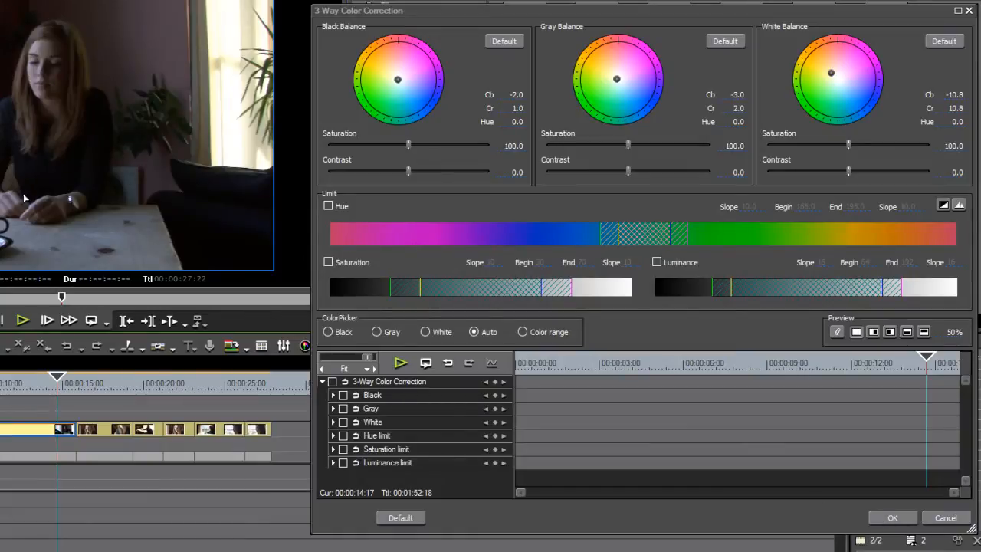
mouse_move(107, 144)
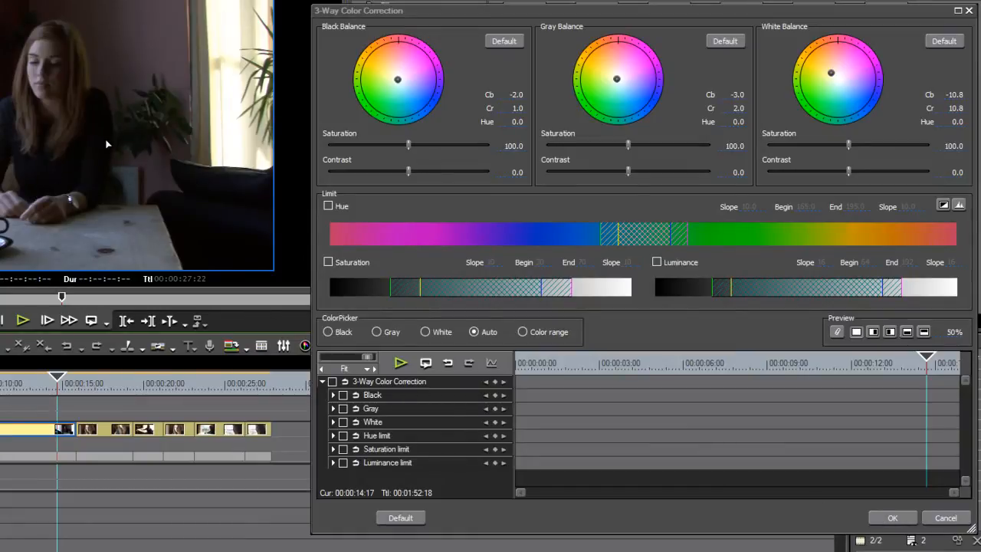
mouse_move(329, 117)
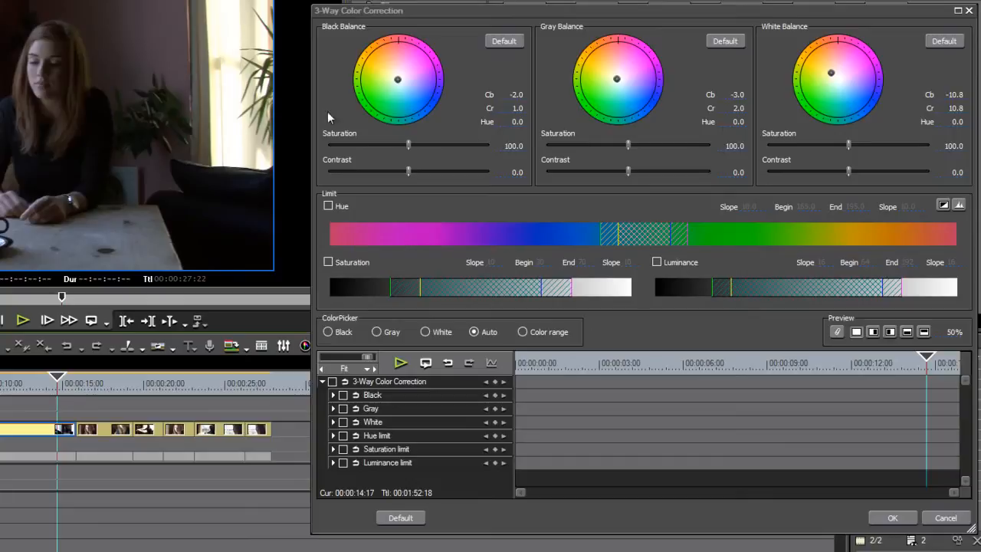
mouse_move(804, 117)
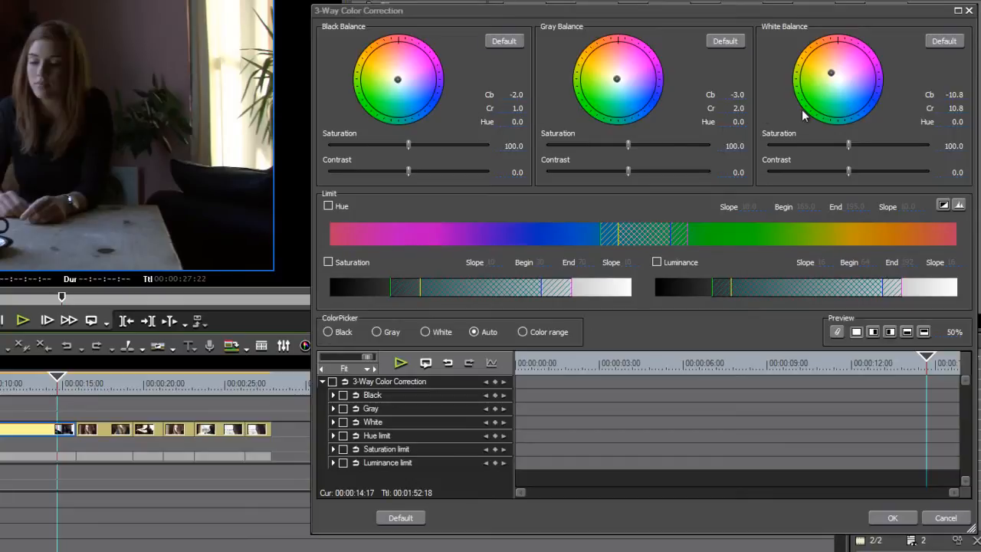
mouse_move(202, 227)
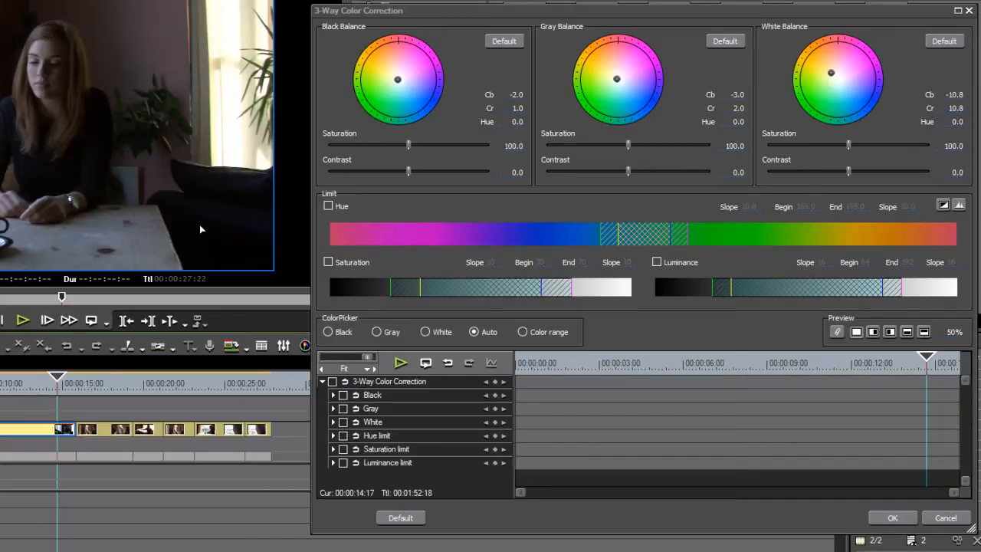
mouse_move(146, 27)
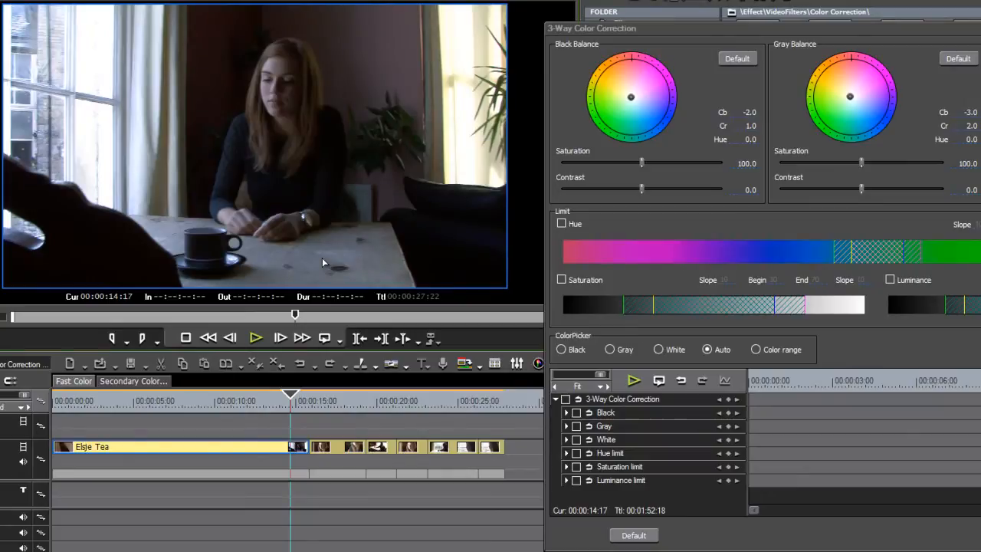
mouse_move(340, 238)
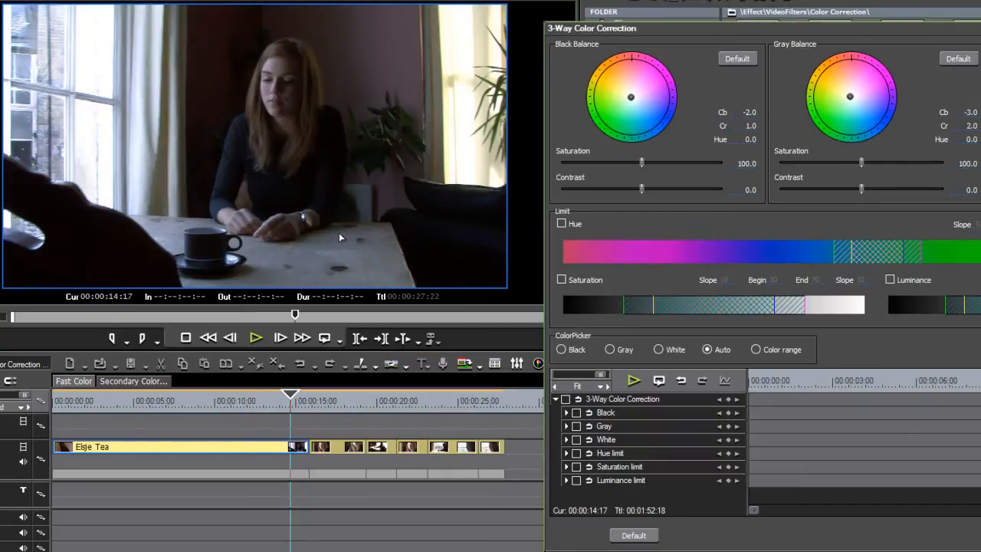
mouse_move(334, 254)
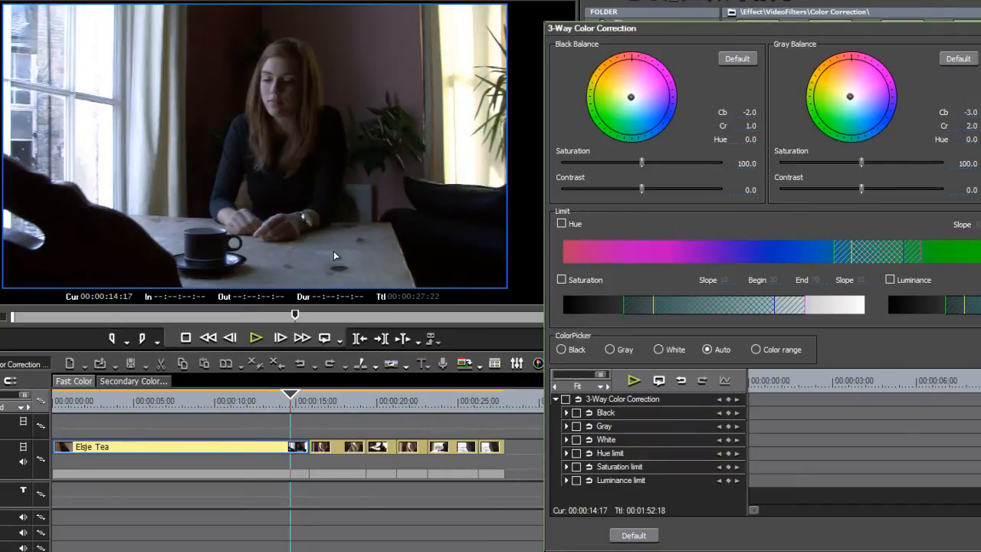
mouse_move(443, 373)
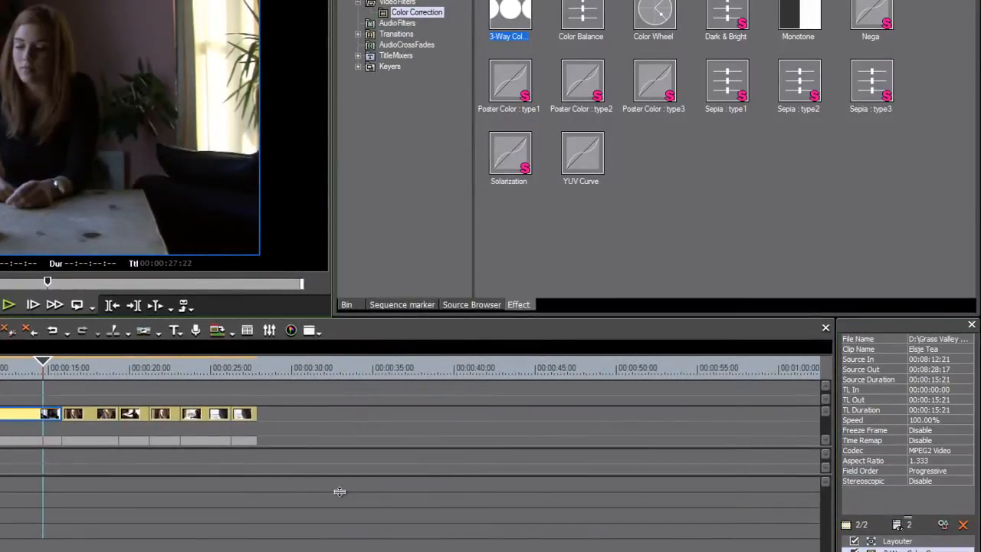
mouse_move(330, 472)
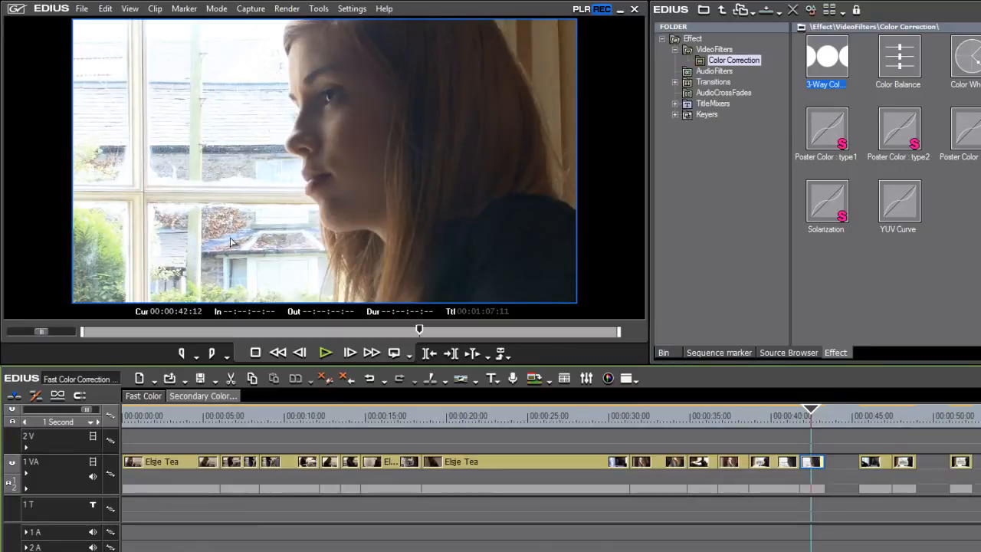
mouse_move(568, 162)
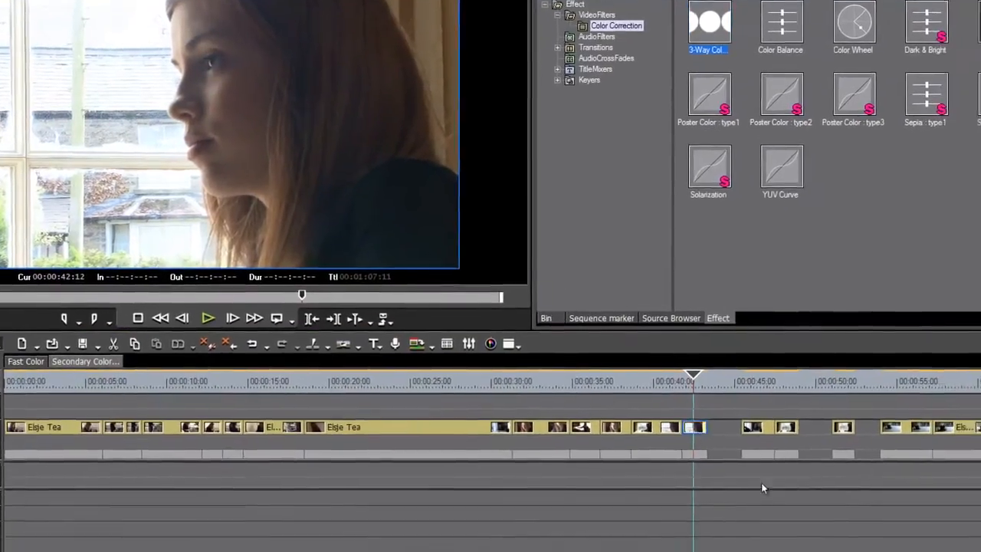
Step: Apply 3-Way Color Correction to the close-up and switch ColorPicker to Color range mode
double_click(707, 19)
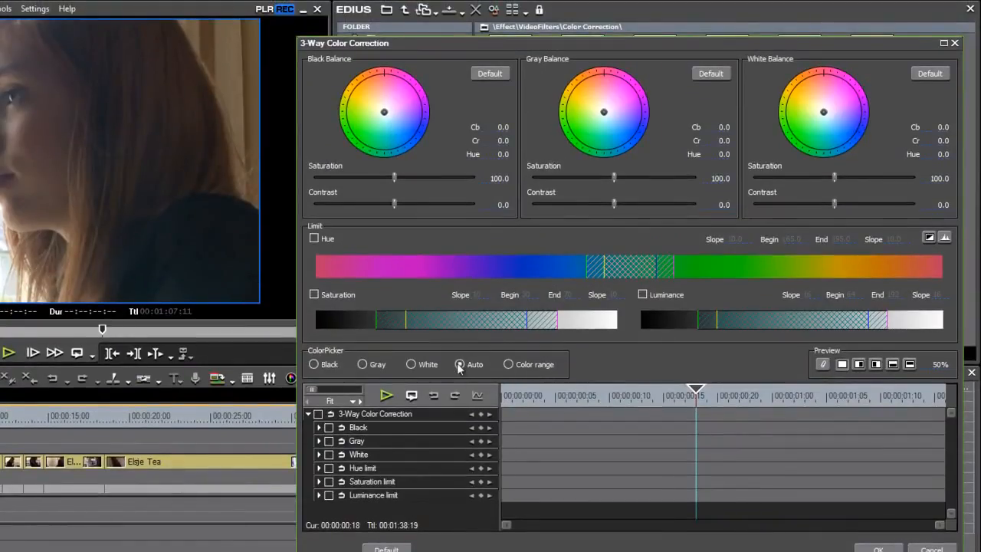
left_click(508, 364)
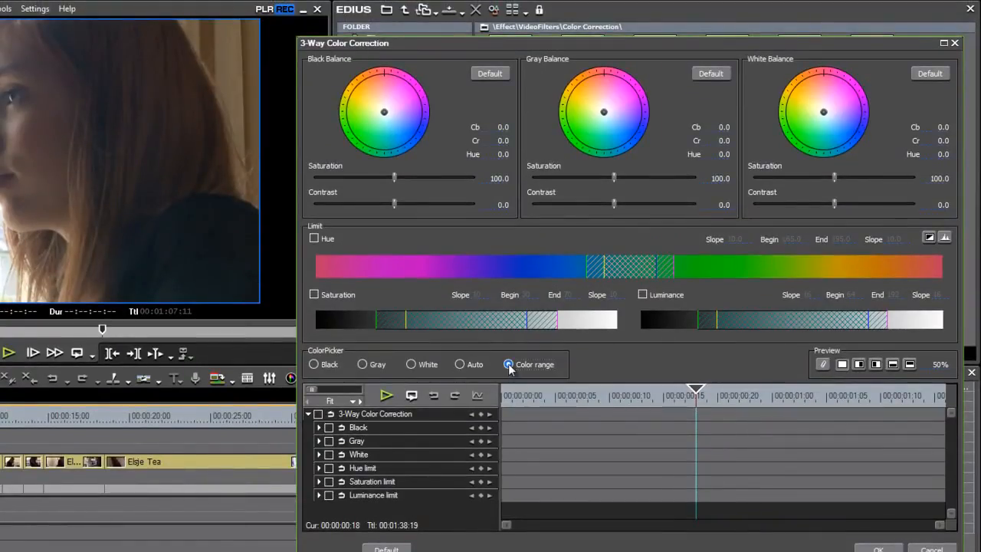
mouse_move(511, 364)
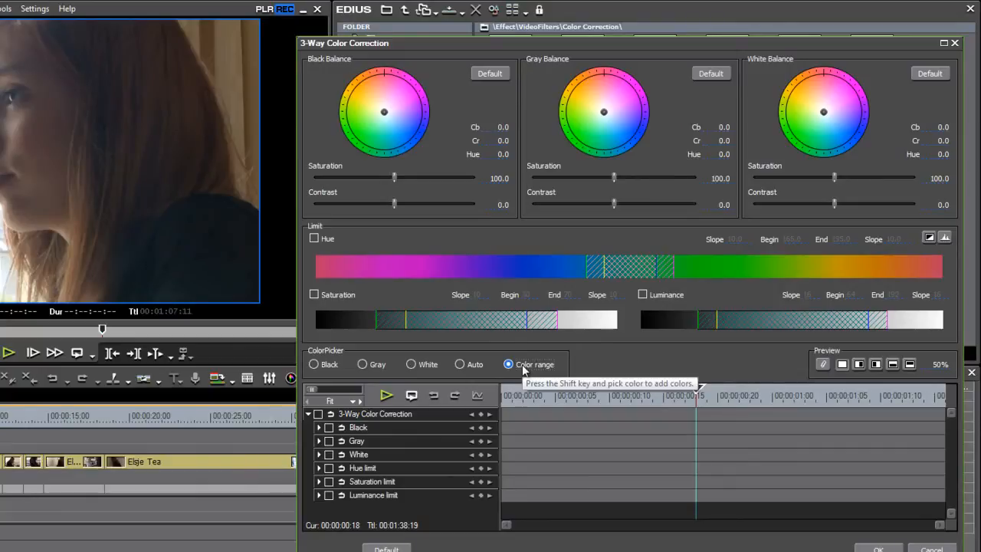
mouse_move(775, 117)
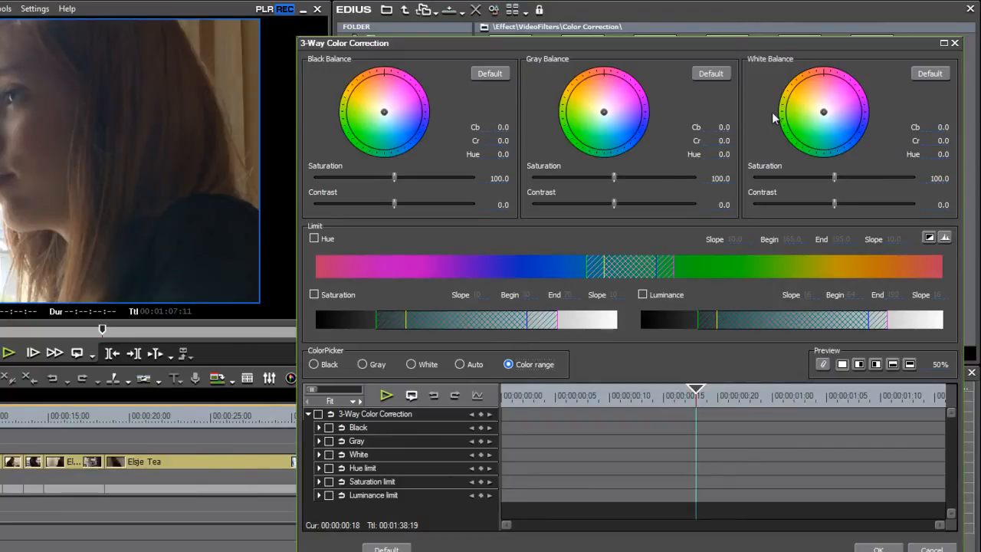
mouse_move(504, 320)
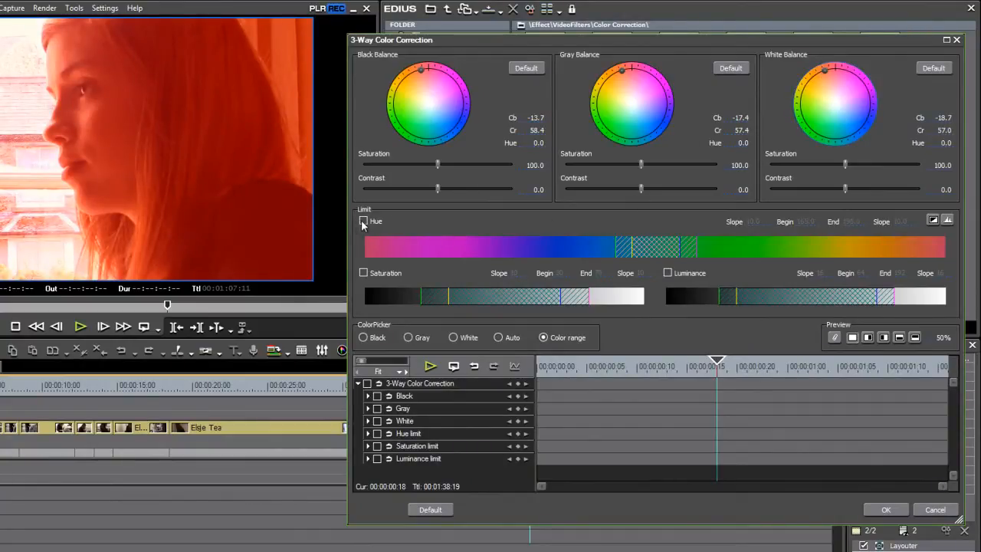
Step: Enable the Hue limit so the correction only affects a range of hues
left_click(364, 221)
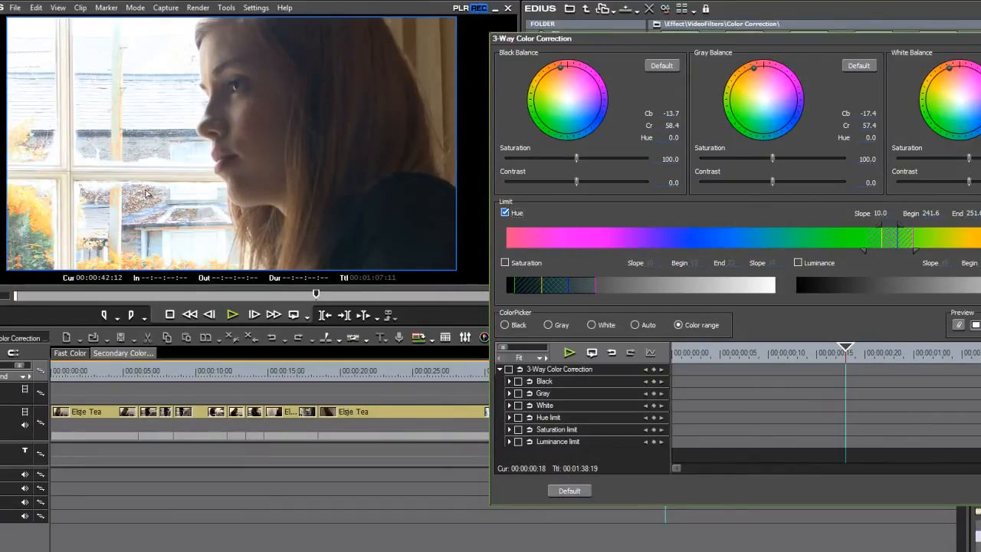
mouse_move(117, 203)
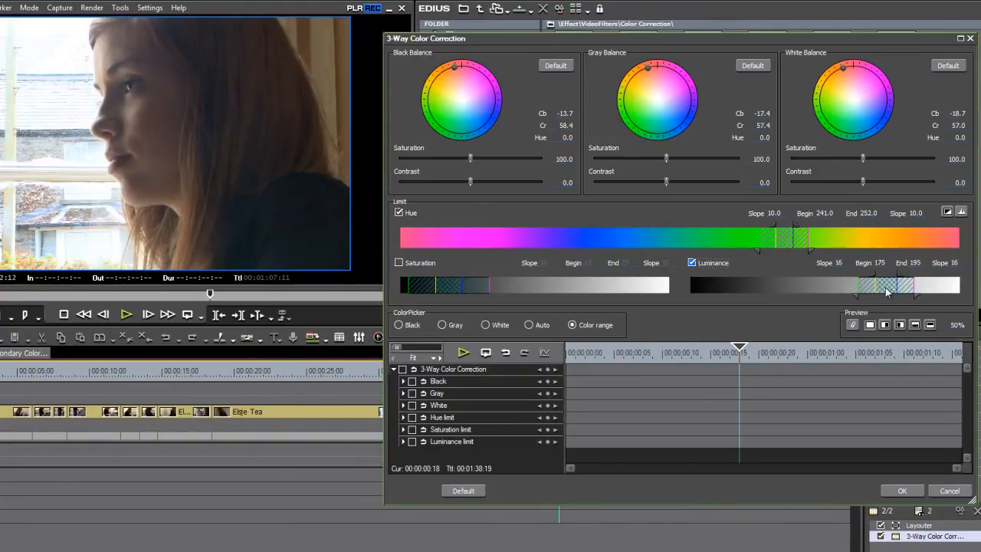
Step: Shift the Luminance range to 187–207 and enable the Saturation limit
left_click_drag(885, 288, 908, 287)
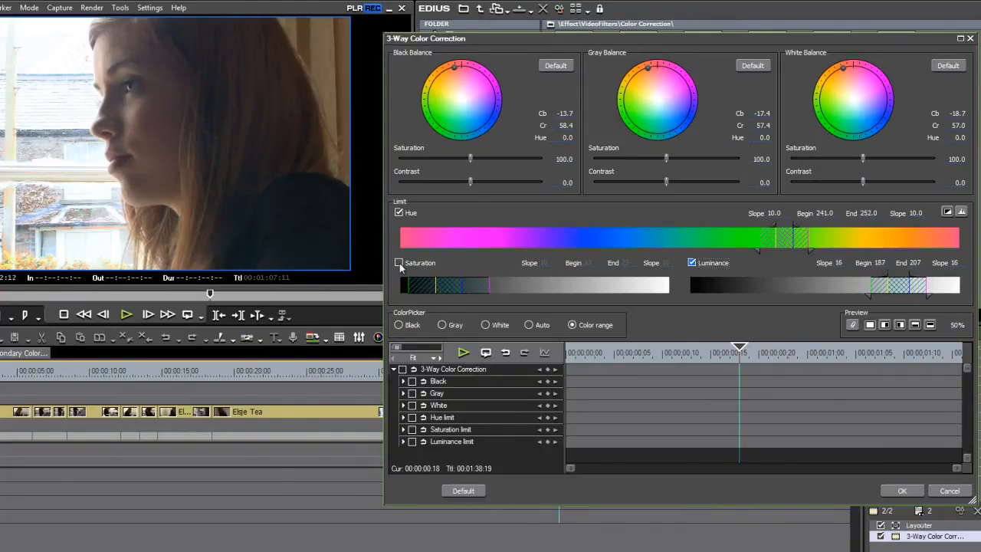
left_click(399, 262)
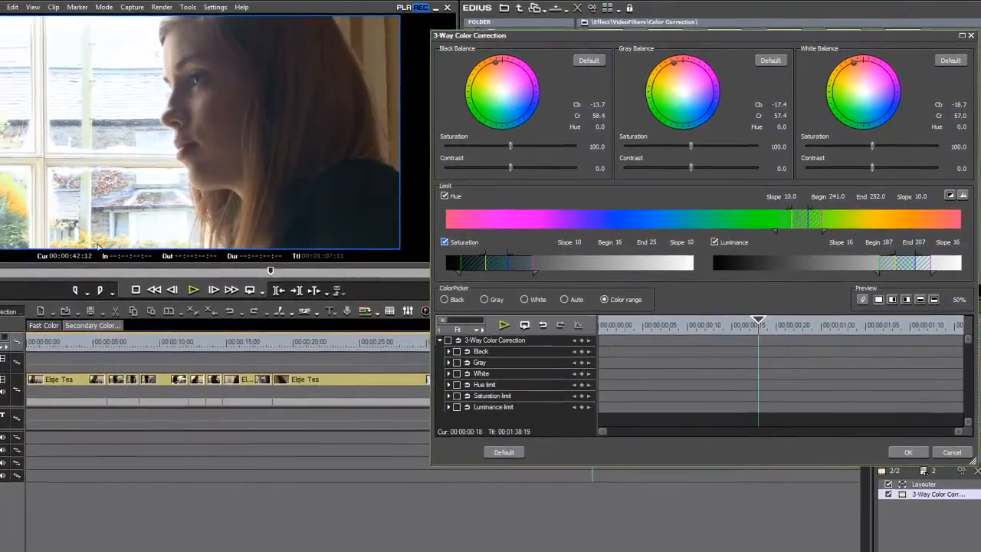
mouse_move(77, 126)
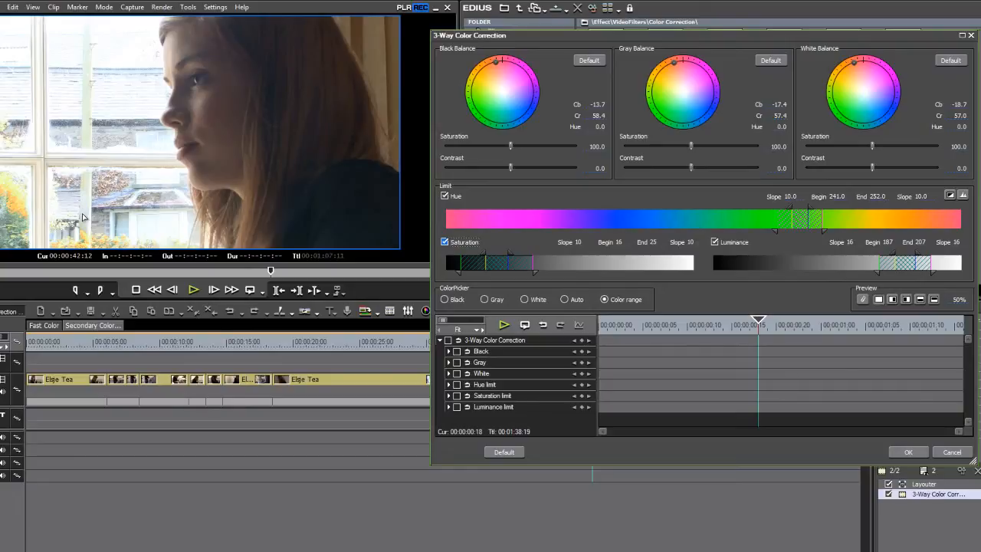
mouse_move(243, 24)
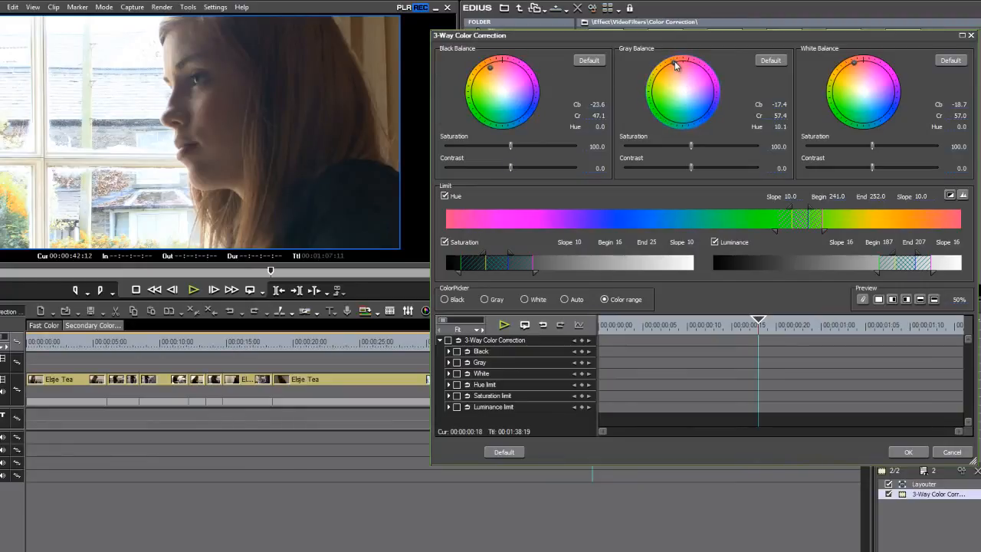
Step: Refine the Gray, White and Black Balance wheel indicators for softer Cb/Cr shifts
left_click_drag(682, 65, 673, 71)
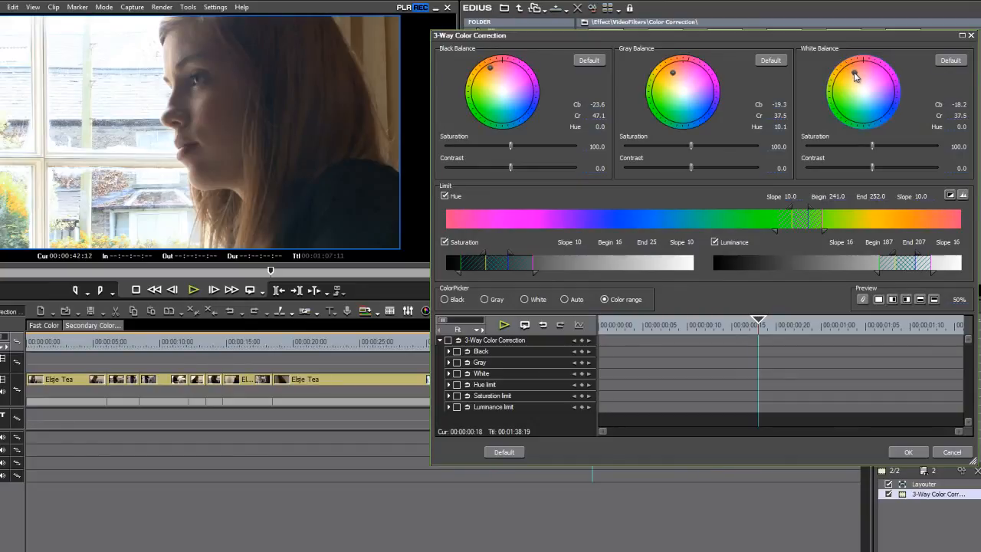
left_click_drag(855, 76, 860, 73)
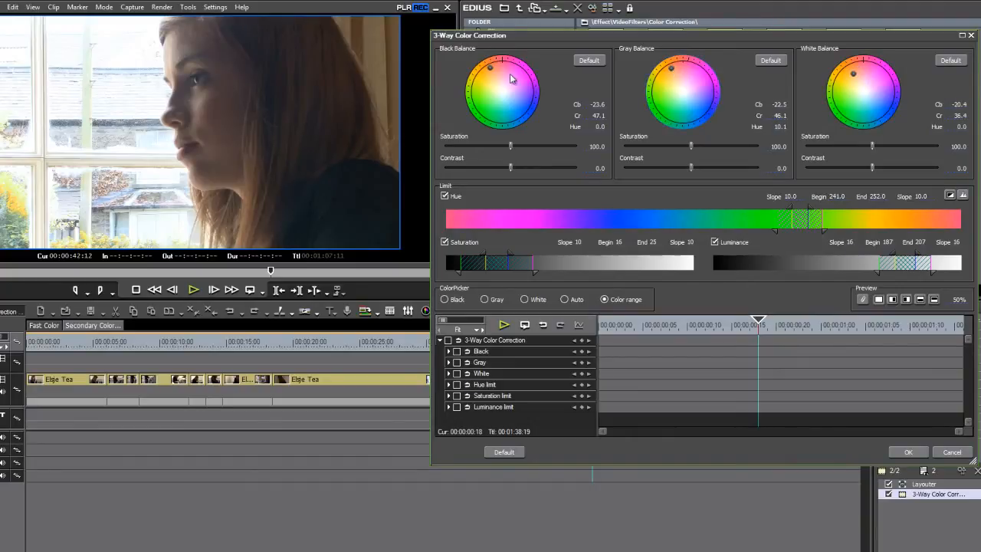
left_click_drag(491, 67, 497, 75)
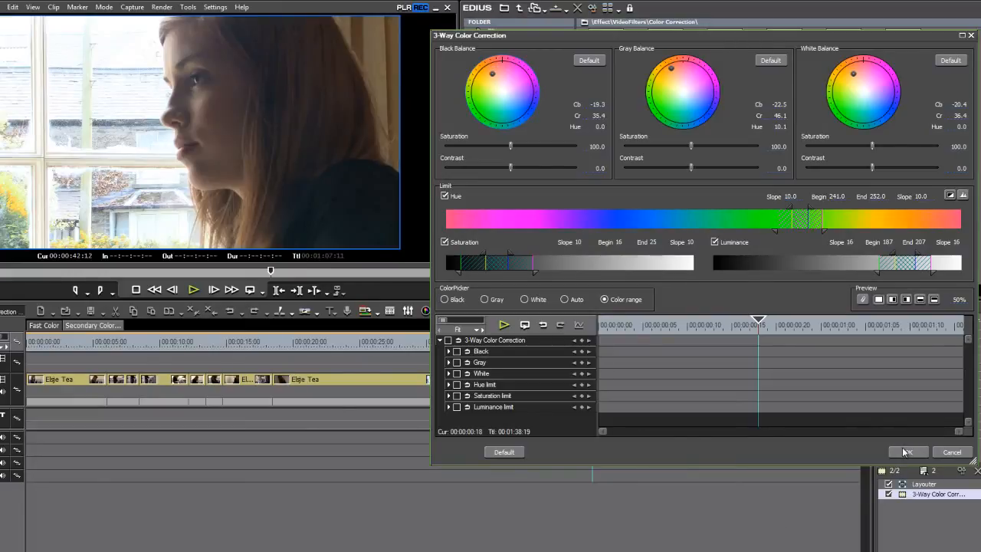
Step: Confirm the correction with OK and scrub the timeline to review the orange foliage
left_click(907, 451)
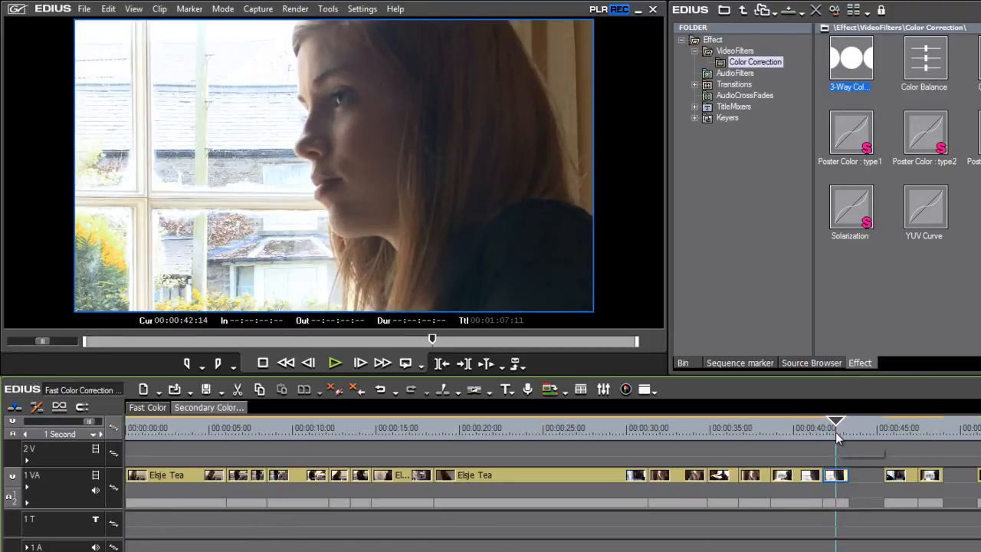
left_click_drag(836, 428, 797, 428)
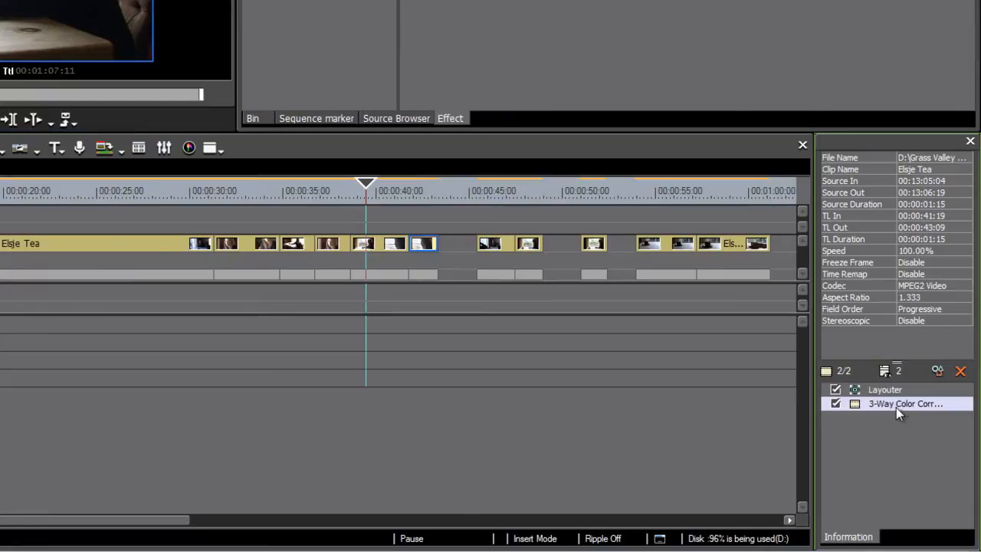
Step: Select 3-Way Color Correction in the Information palette to copy onto the wide table shot
left_click(375, 243)
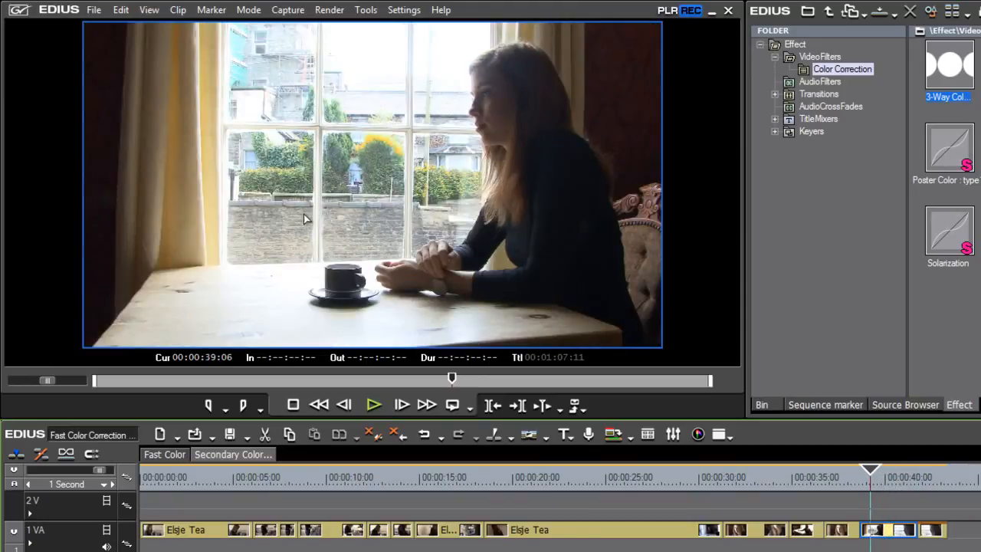
mouse_move(443, 193)
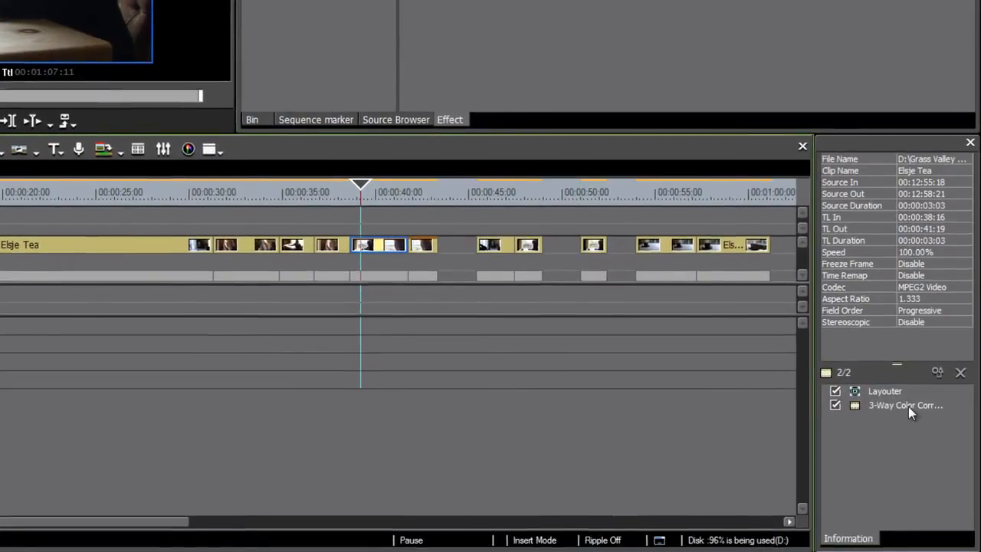
Step: Bring up the wide shot's copied 3-Way Color Correction settings from the Information palette
double_click(905, 405)
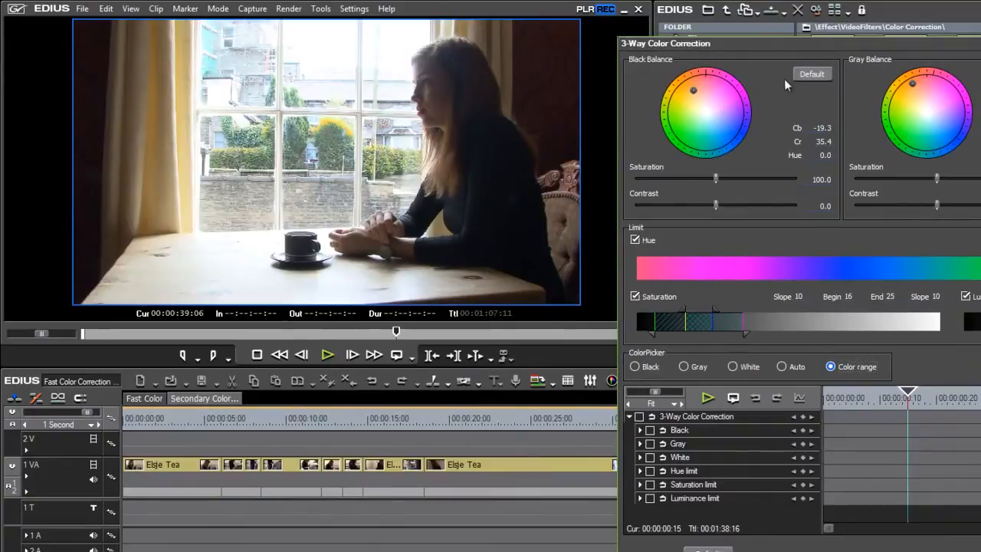
mouse_move(843, 106)
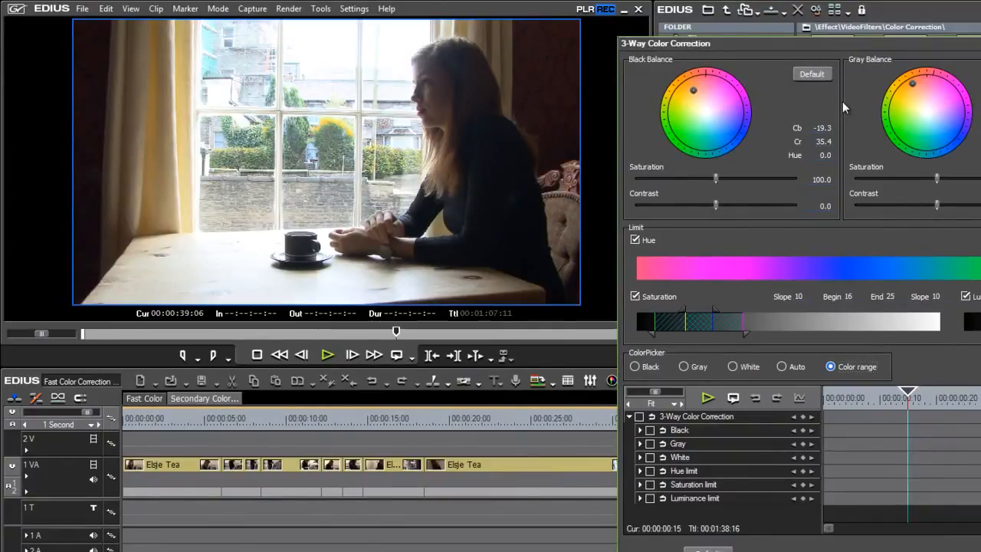